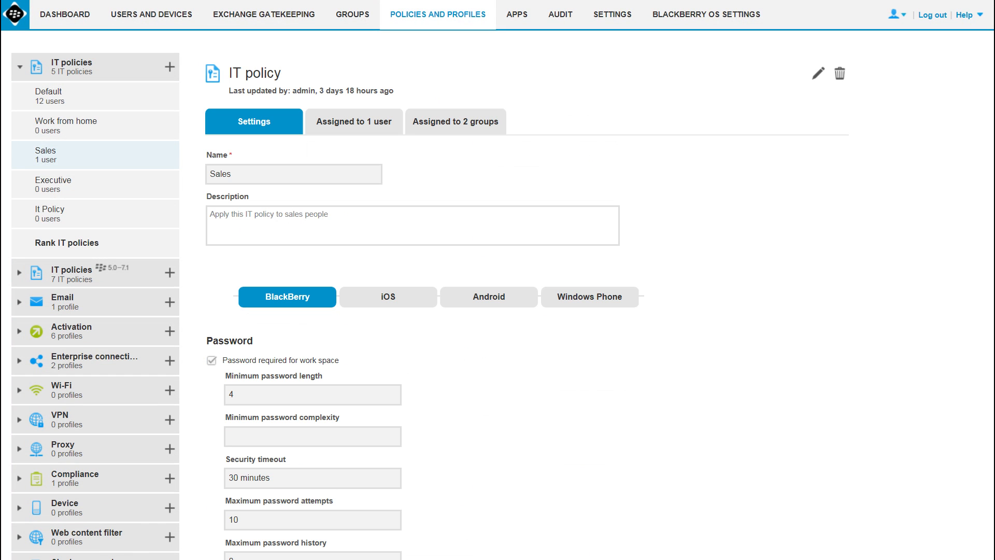
- View the Sales IT policy's iOS and Windows Phone settings, then go back to Policies and Profiles
scroll("down", 3)
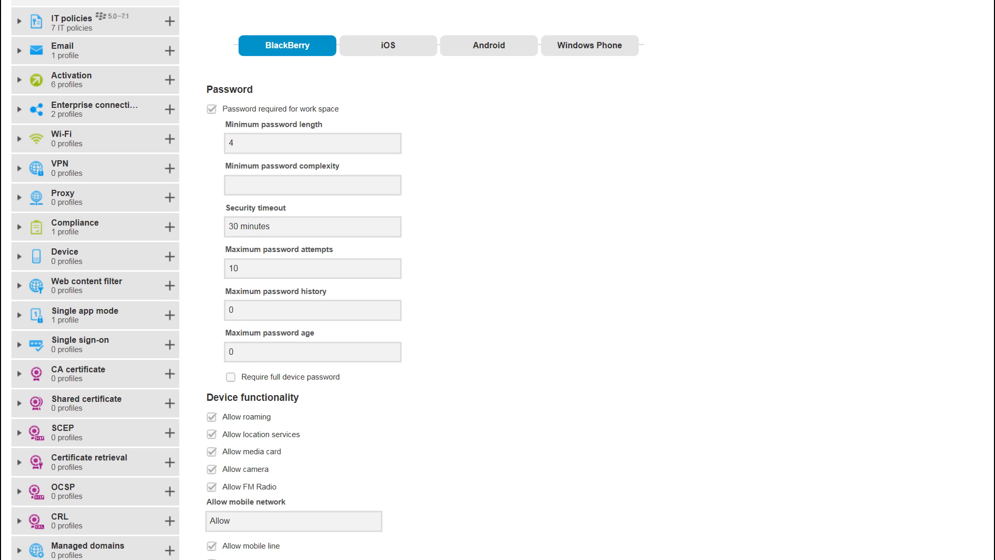
left_click(388, 45)
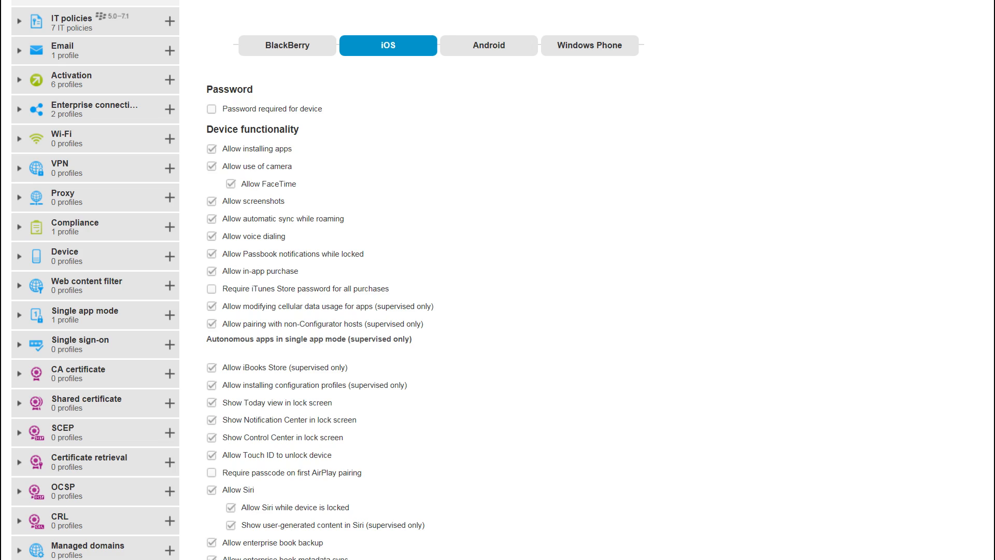
left_click(589, 45)
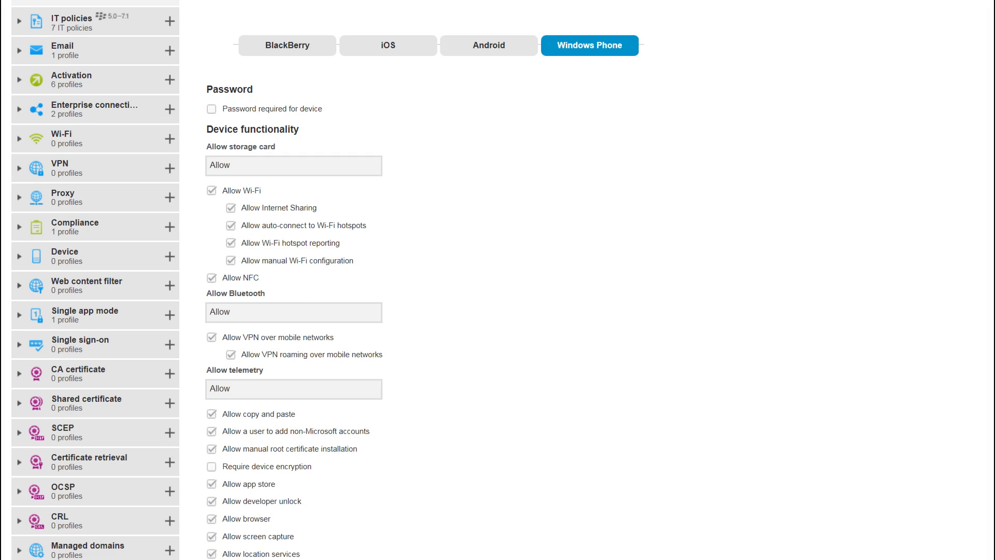
left_click(96, 155)
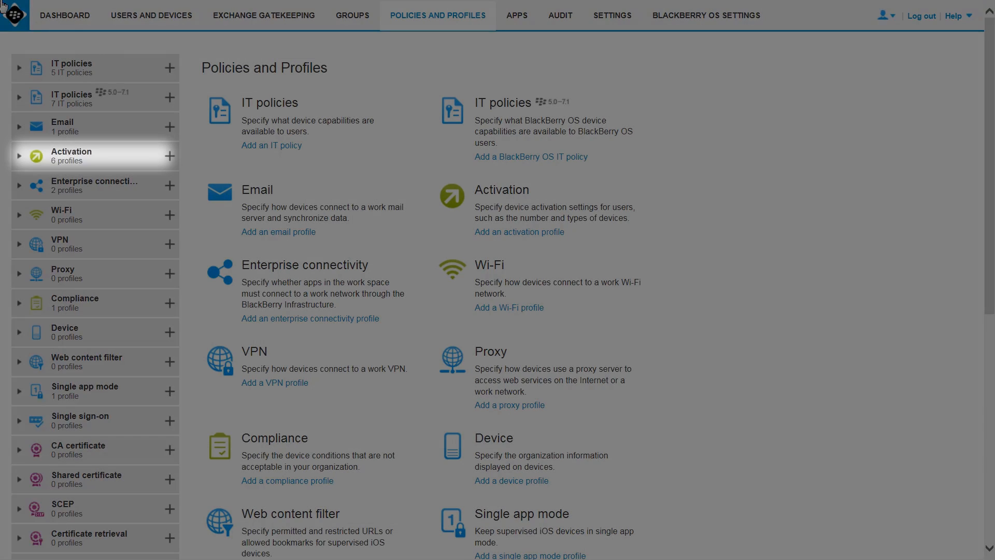
- Open the Basic activation for personal devices profile and view its iOS and Android settings
left_click(95, 155)
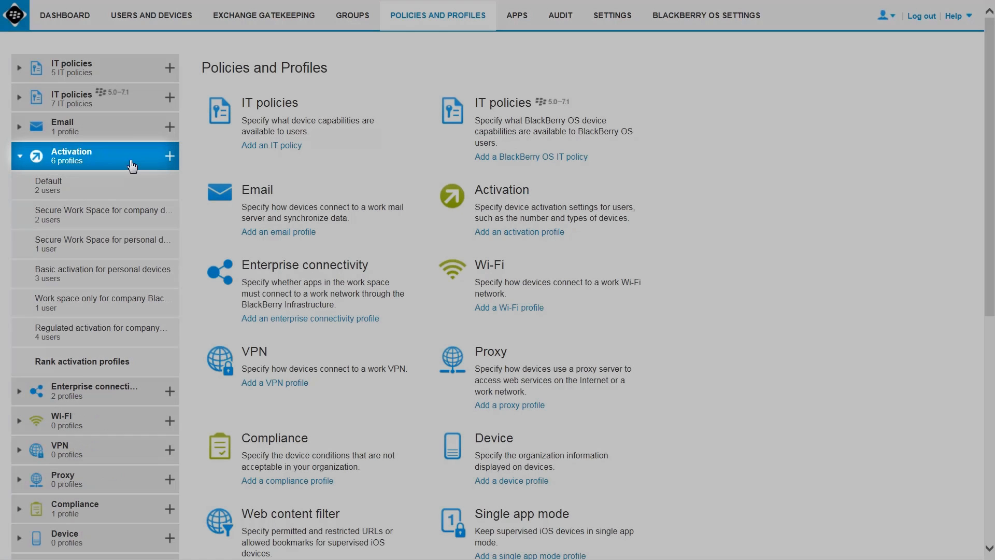
mouse_move(139, 248)
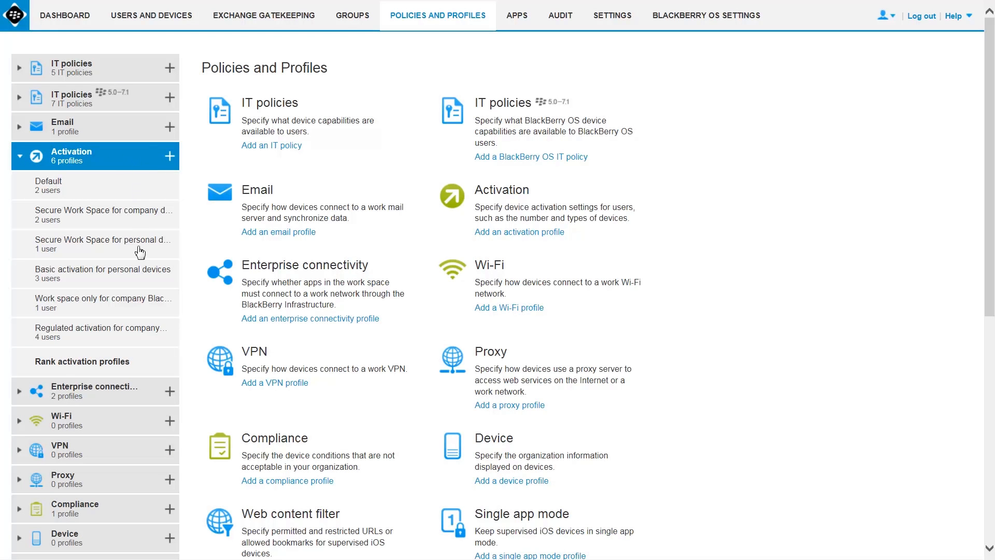
left_click(102, 274)
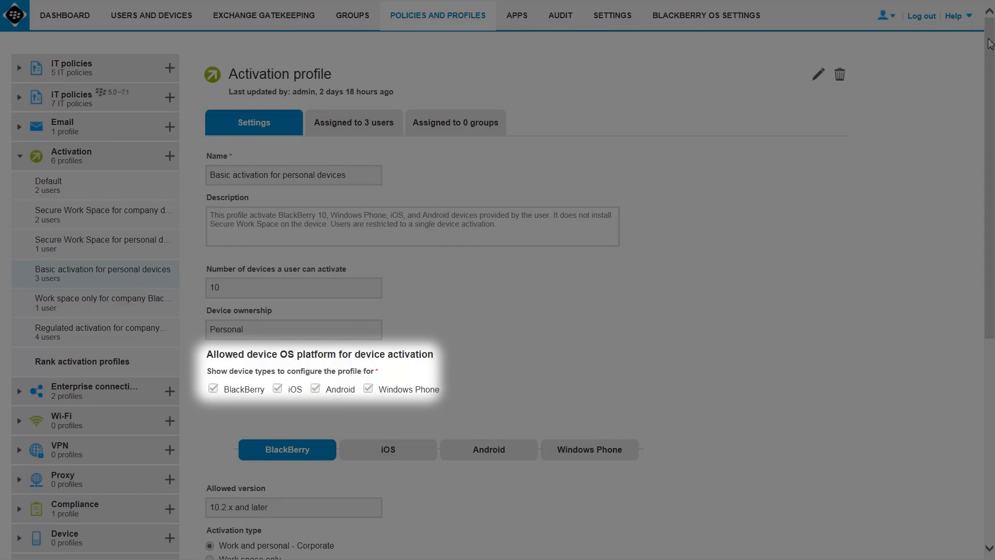
scroll("down", 3)
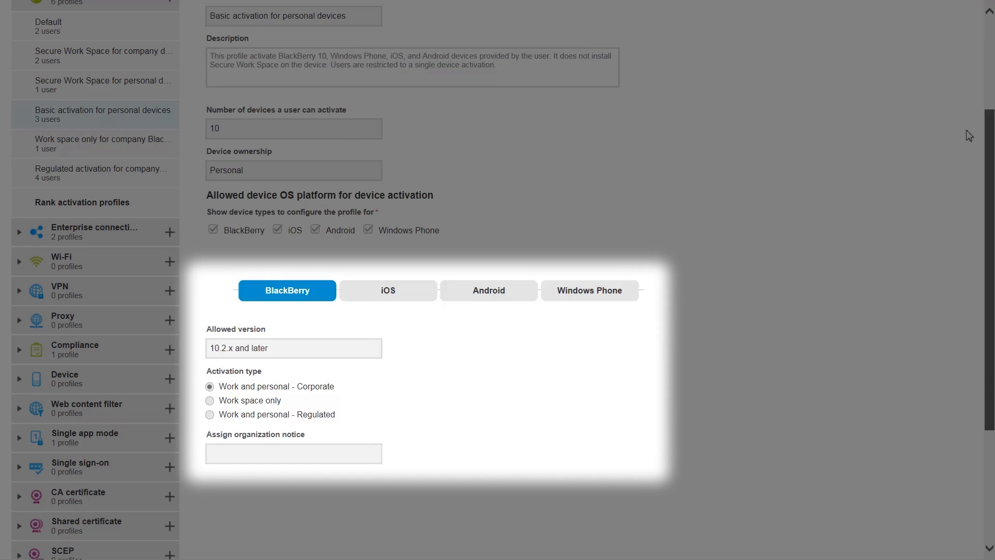
left_click(388, 291)
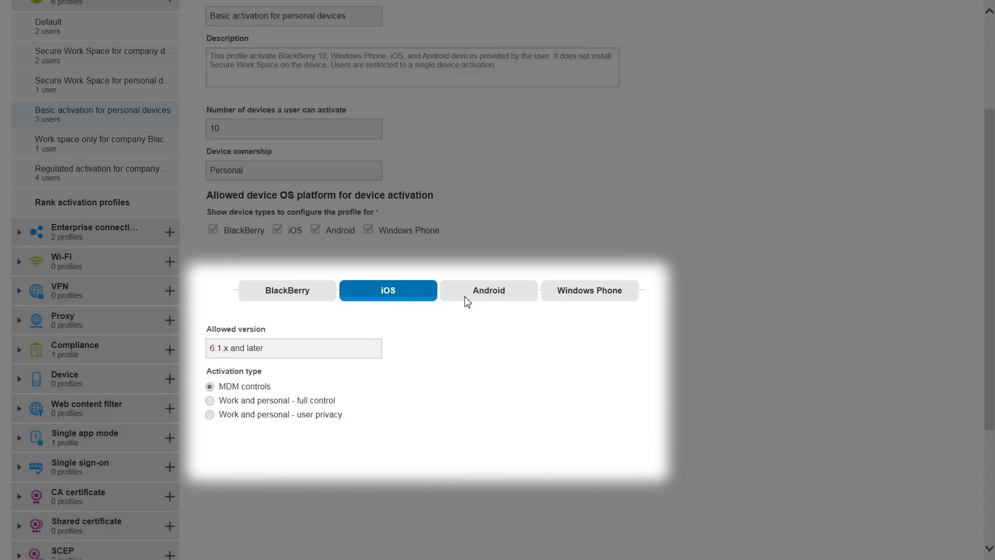
left_click(488, 290)
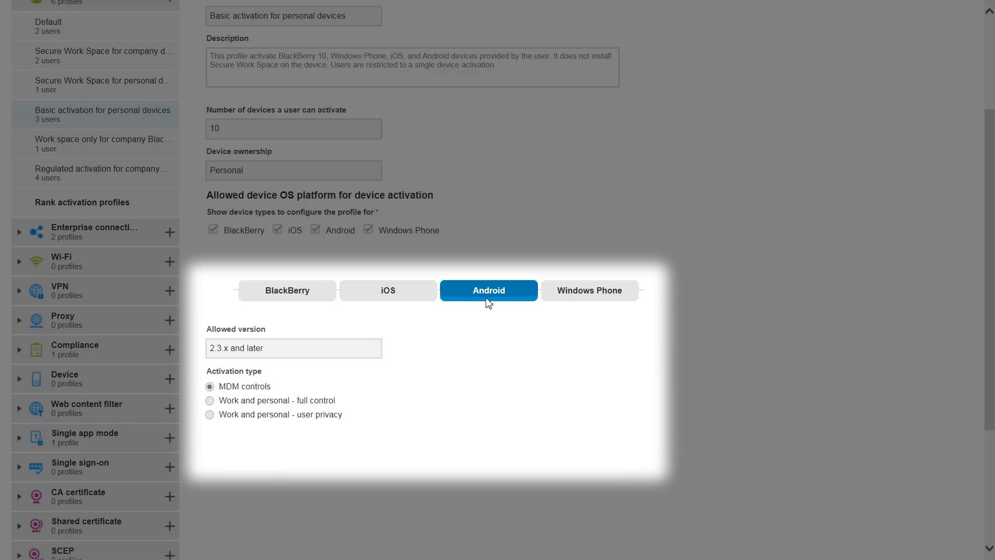
left_click(588, 290)
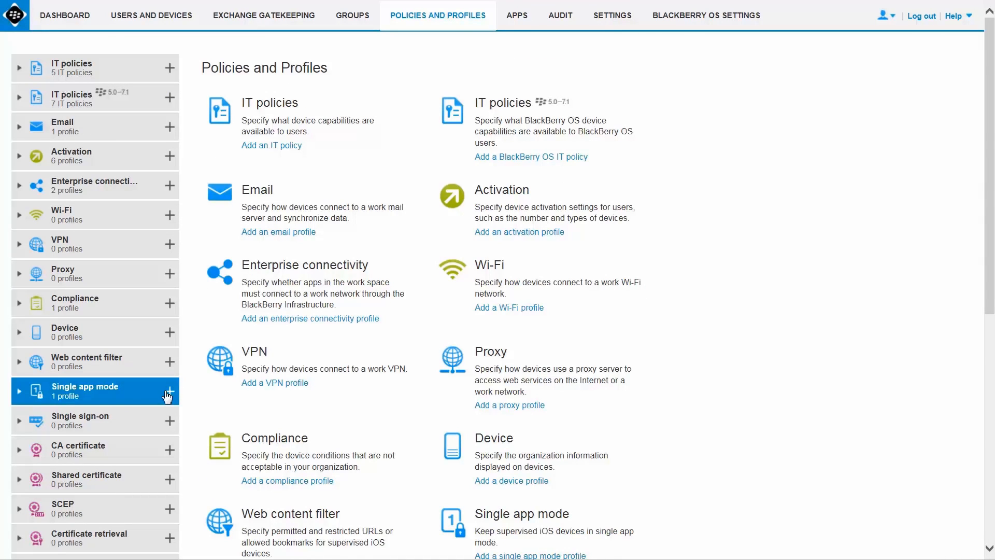
- Expand Single app mode and view the Single app - Financial profile running Bloomberg
left_click(19, 390)
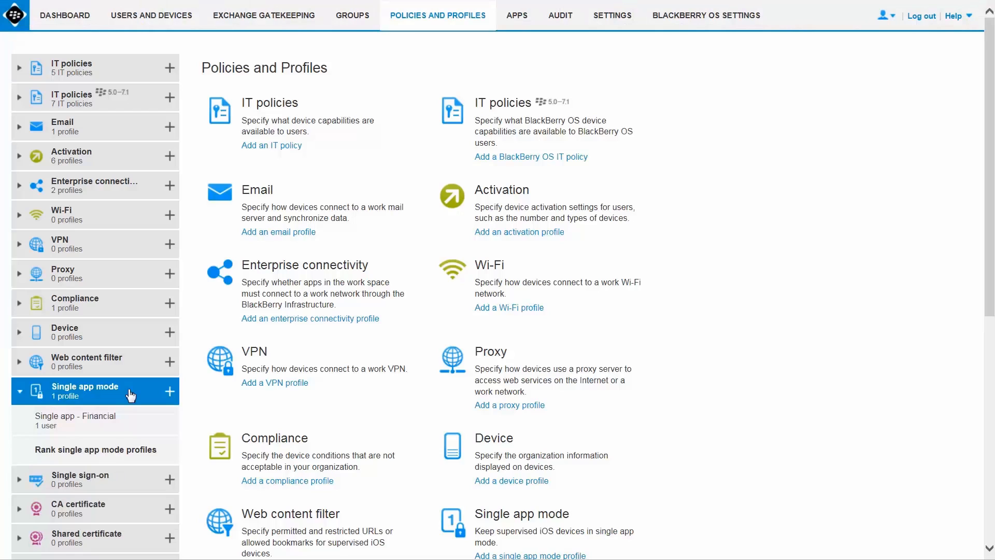
left_click(75, 420)
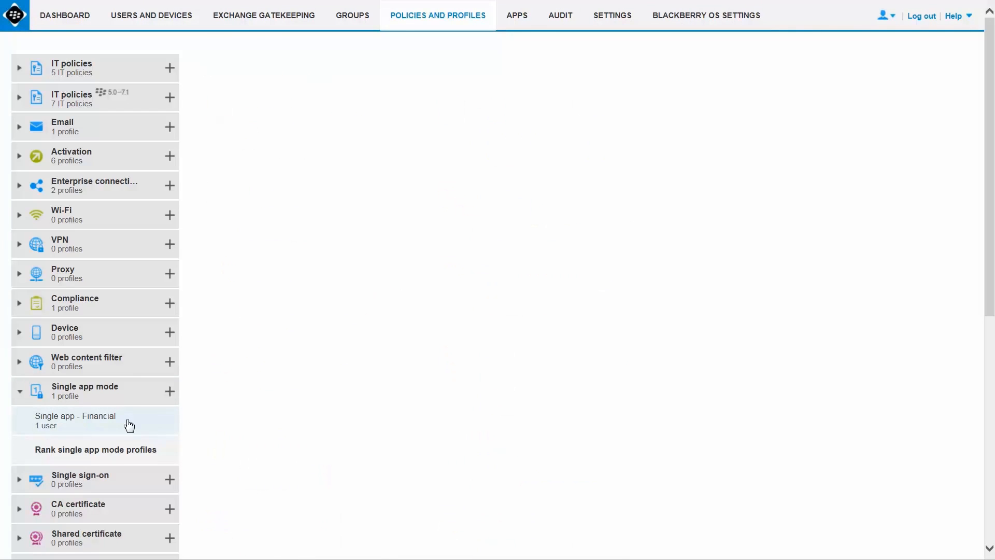
left_click(75, 420)
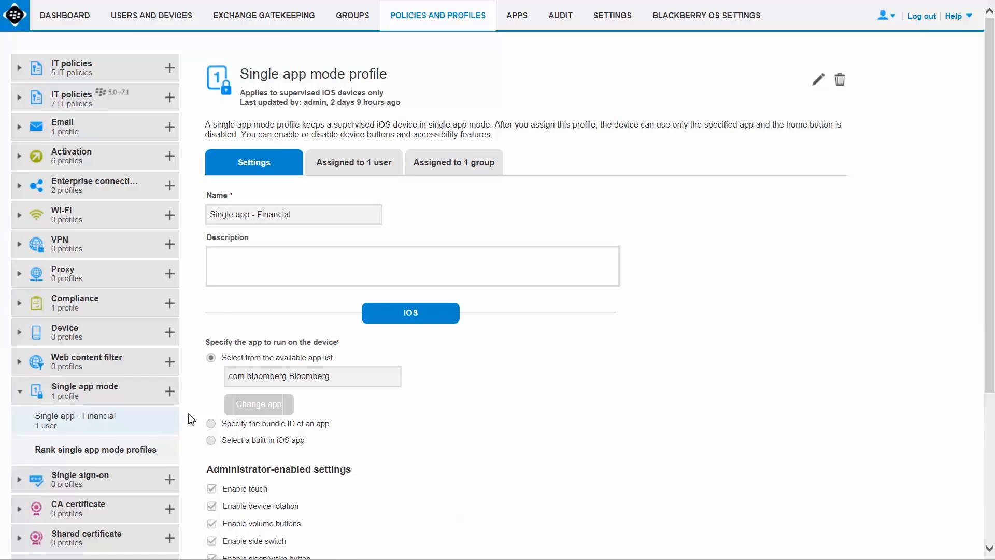
scroll("down", 3)
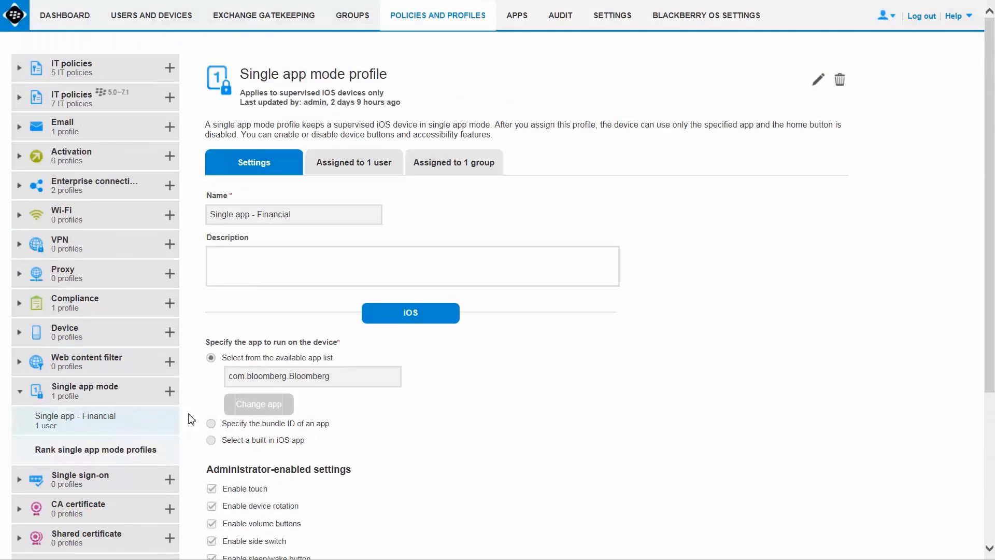
left_click(611, 15)
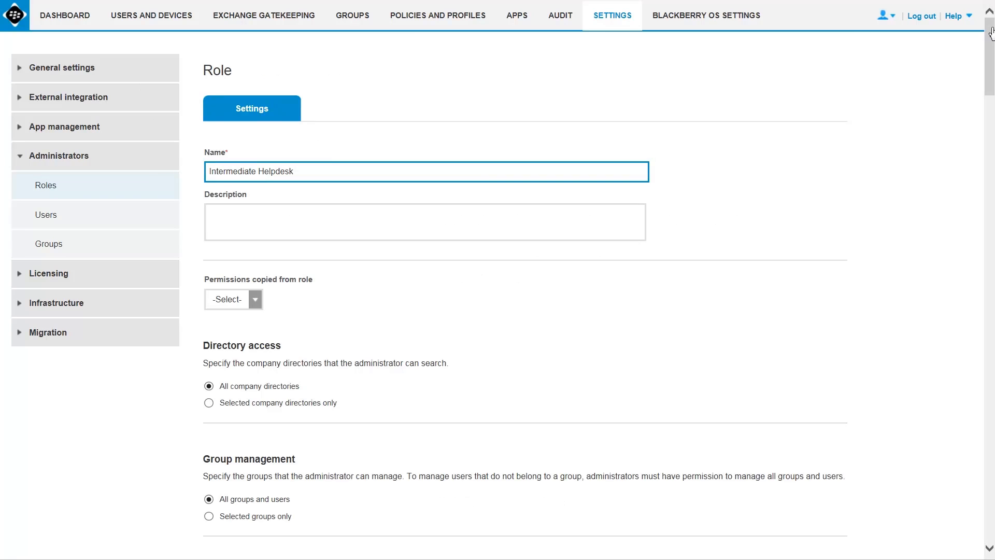
- Uncheck Delete users for the Intermediate Helpdesk role and scroll through its remaining permissions
left_click(254, 299)
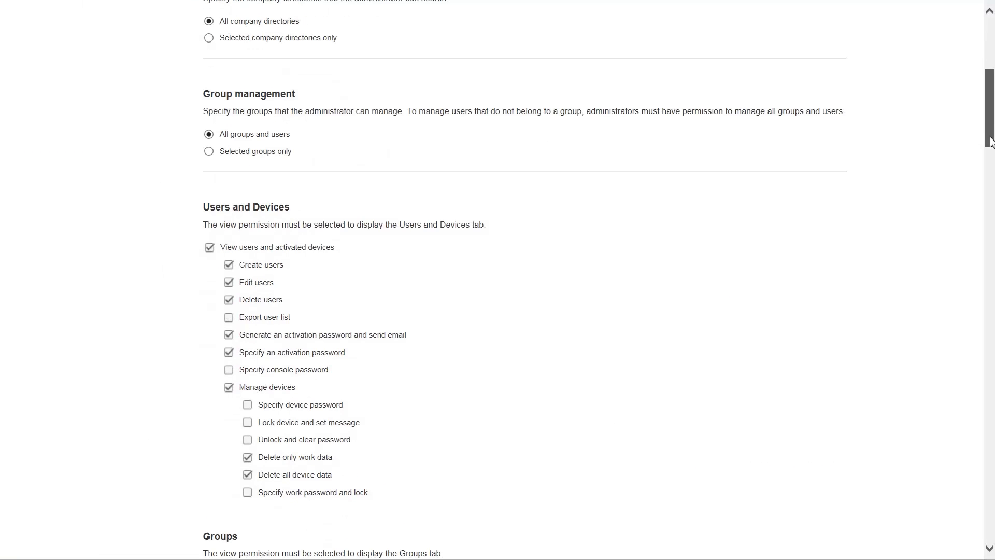
scroll("down", 3)
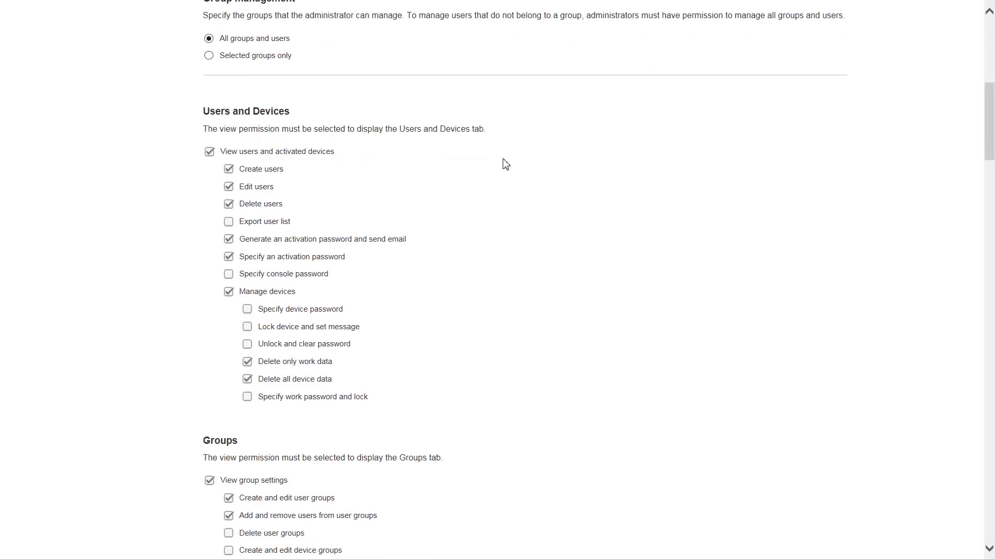
left_click(228, 203)
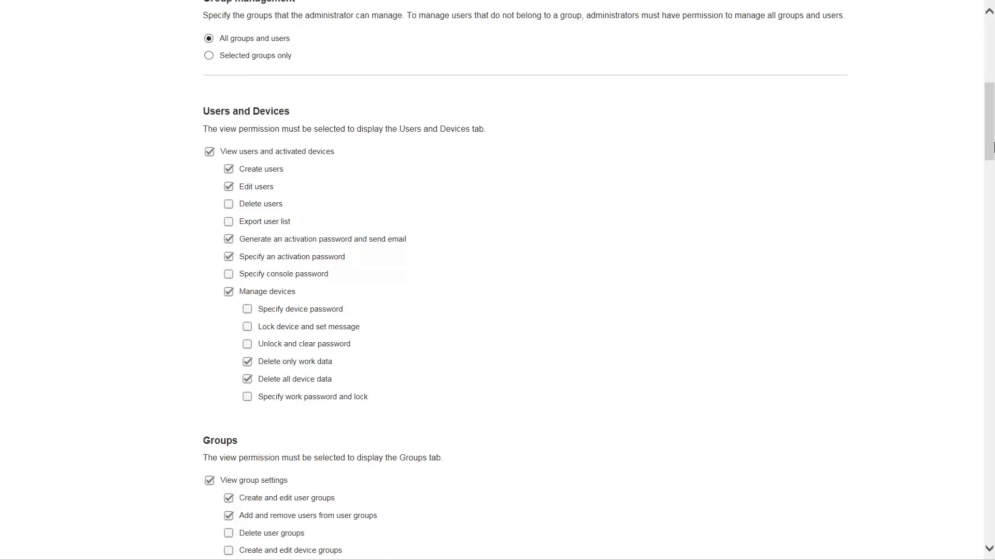
scroll("down", 3)
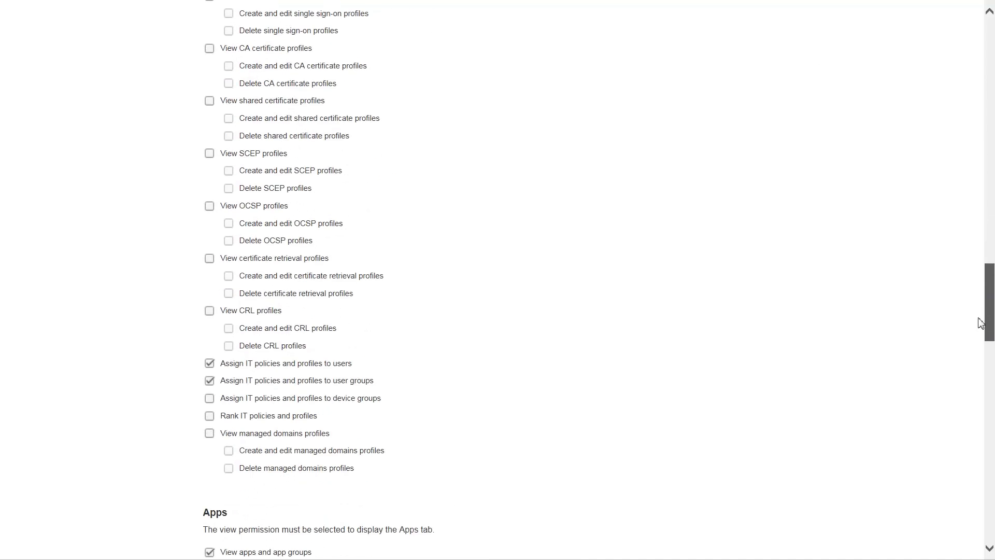
scroll("down", 3)
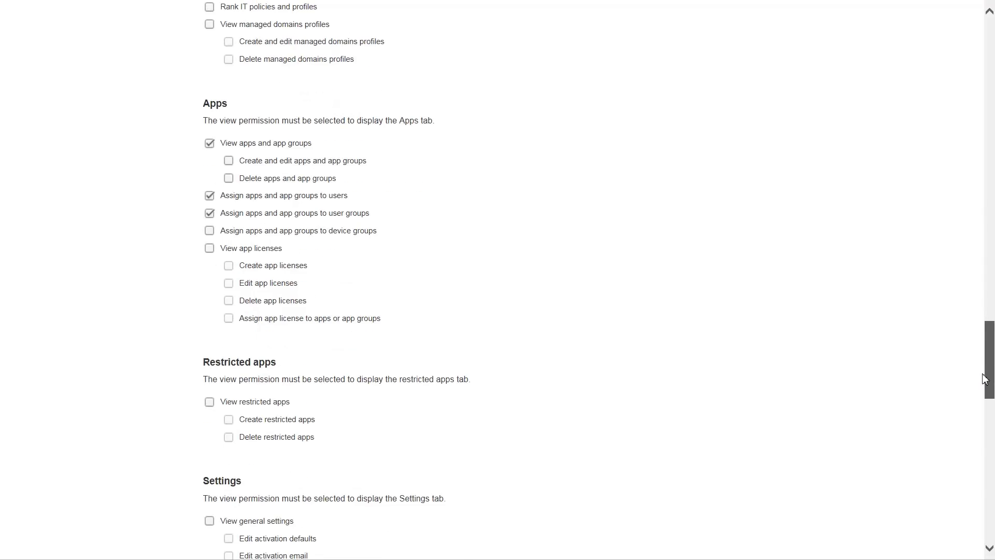
scroll("down", 3)
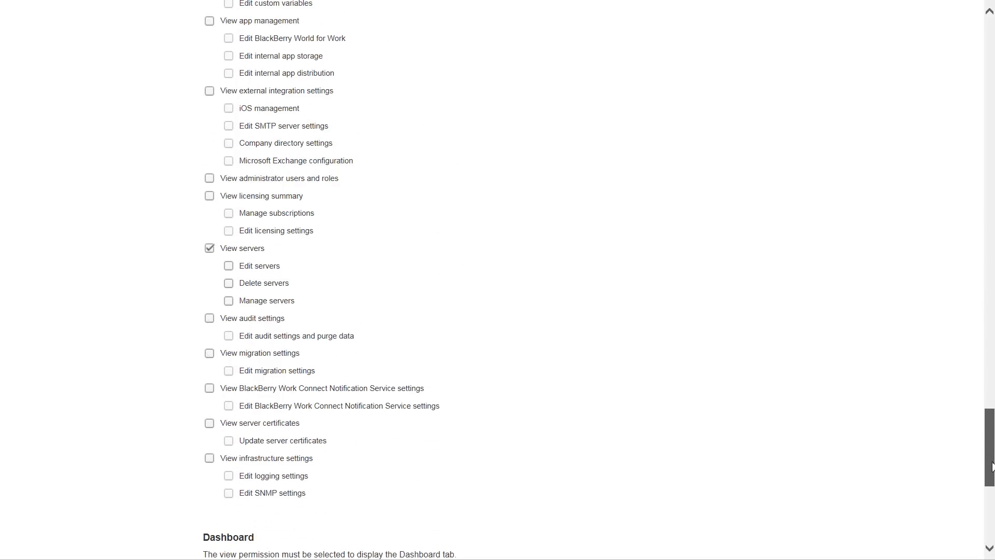
scroll("down", 3)
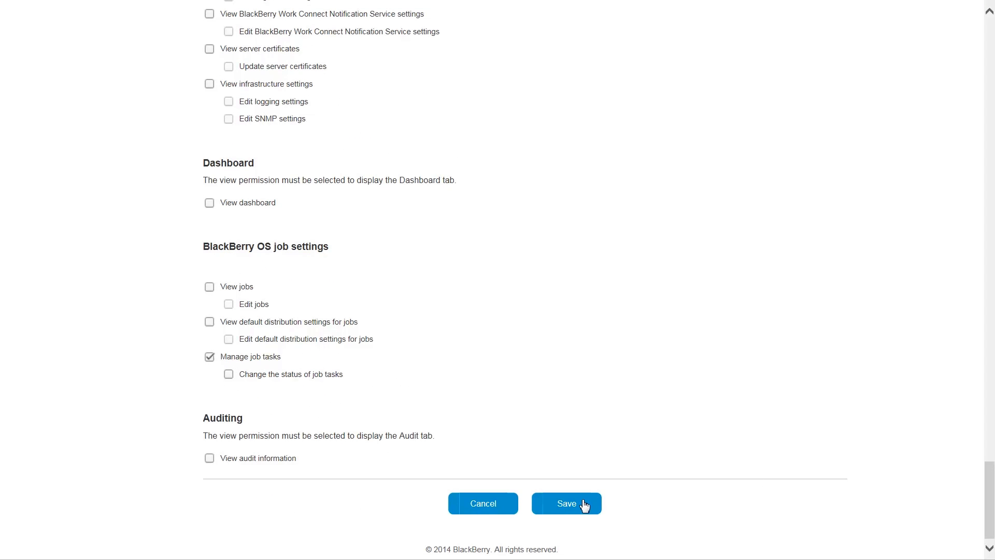